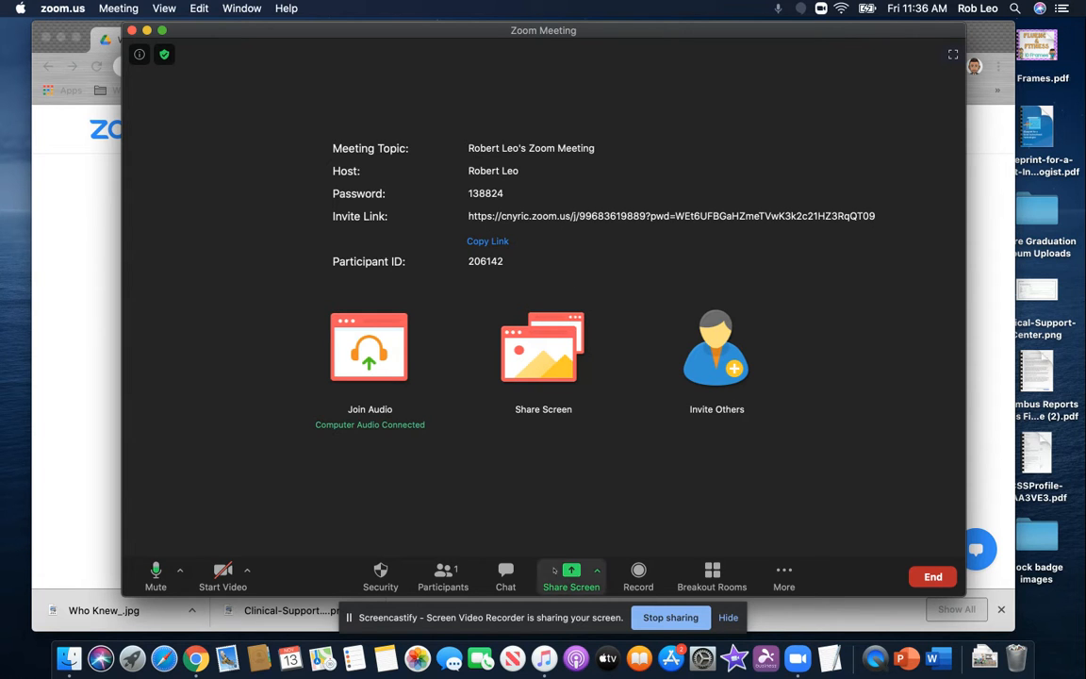
Bring up the screen-share chooser with Desktop 1 selected as the screen to share
left_click(571, 575)
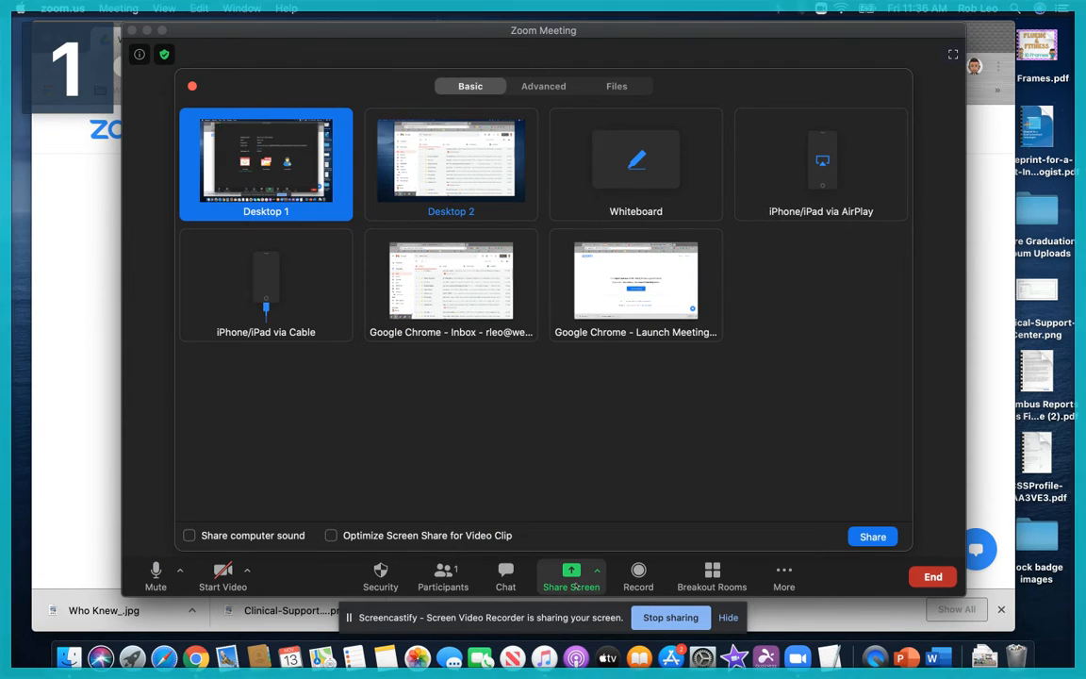
mouse_move(450, 279)
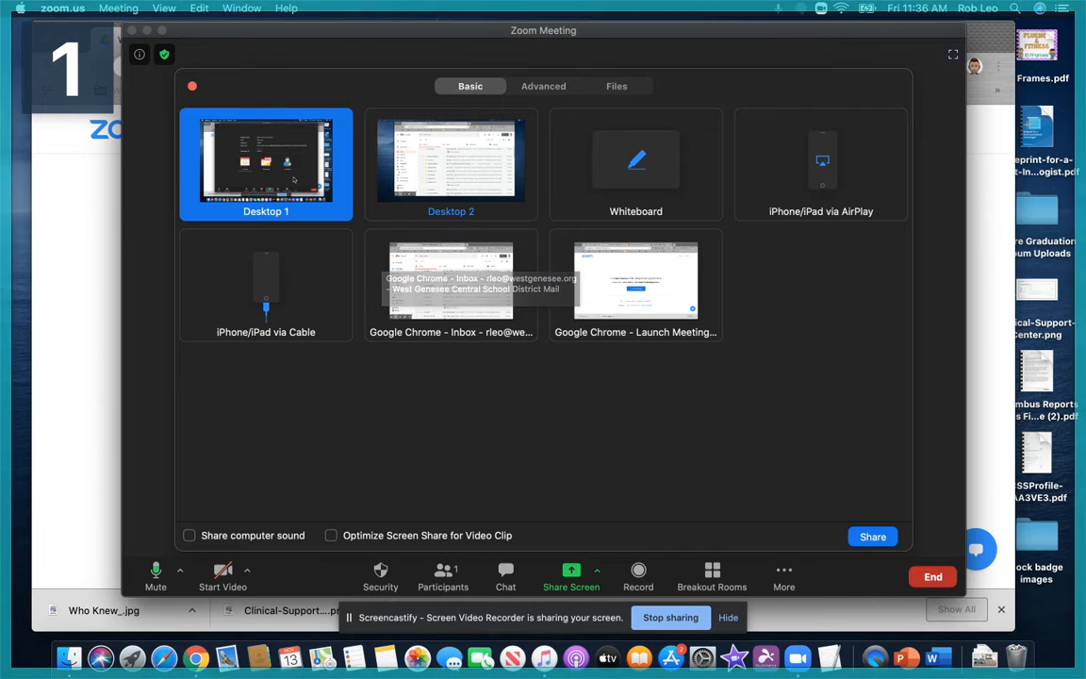
mouse_move(223, 390)
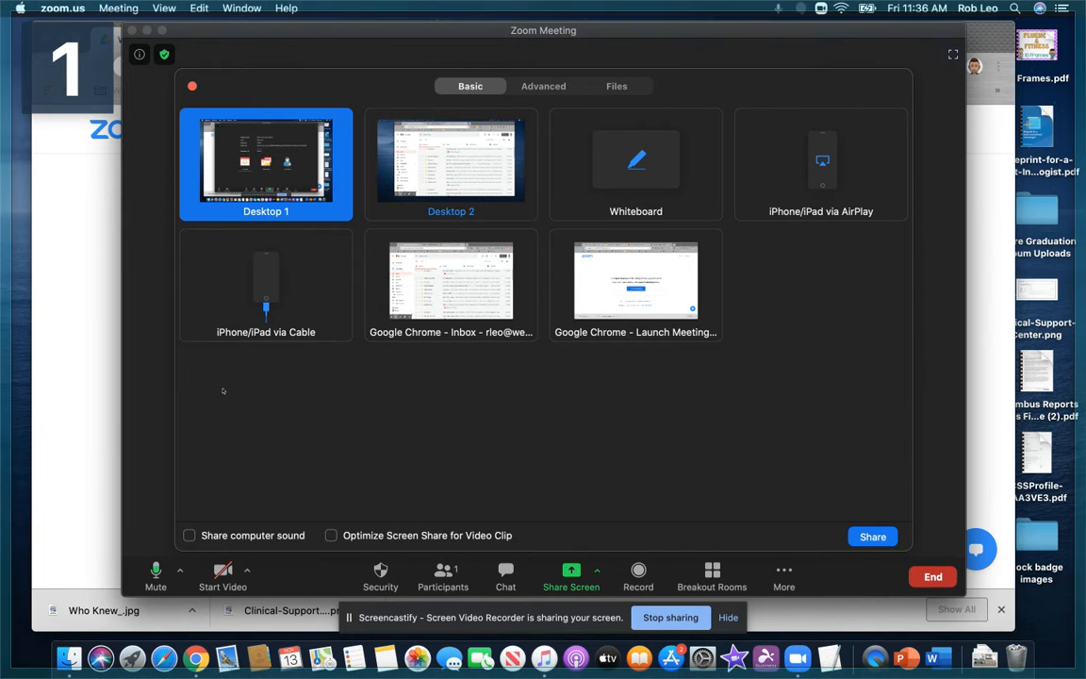
mouse_move(188, 536)
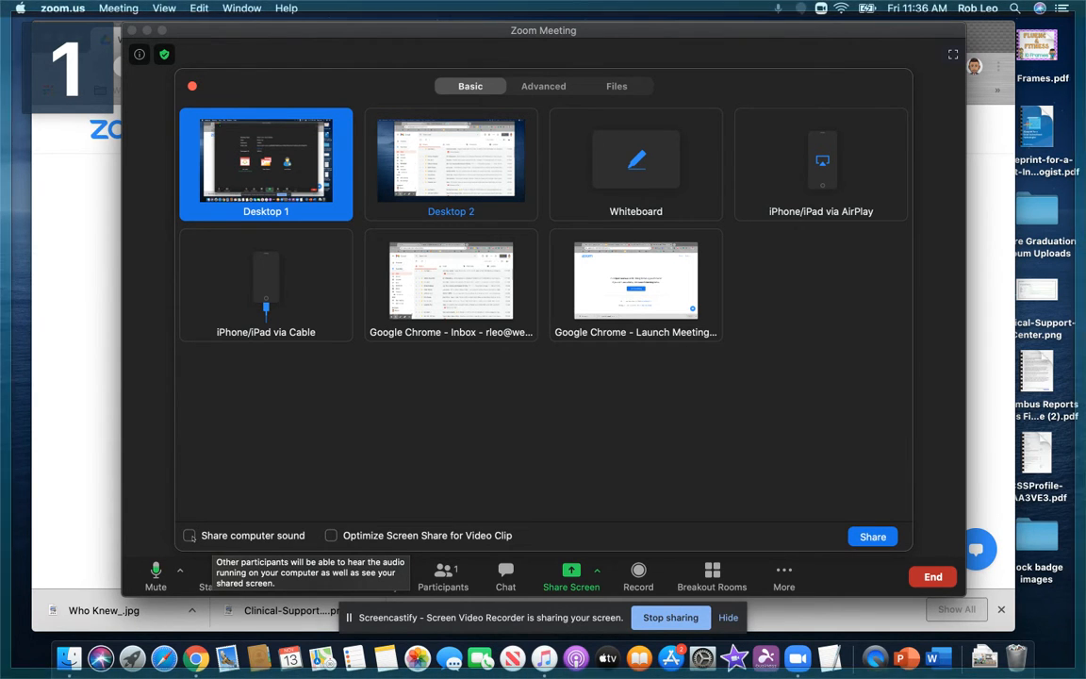
Enable 'Share computer sound' and start sharing Desktop 1
left_click(189, 535)
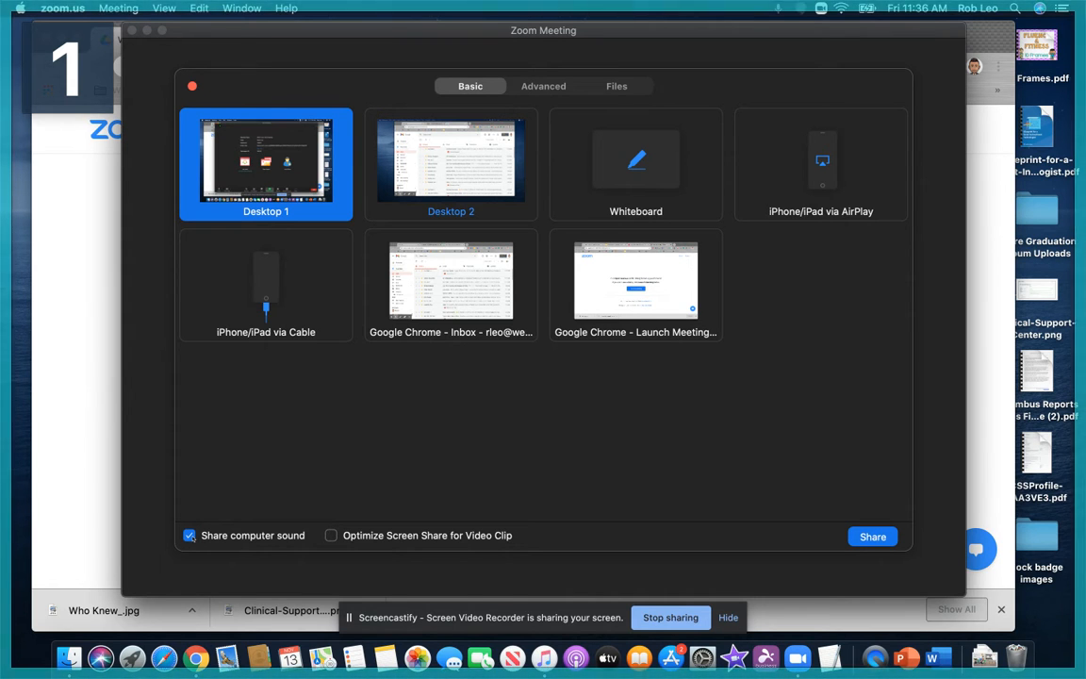
left_click(871, 535)
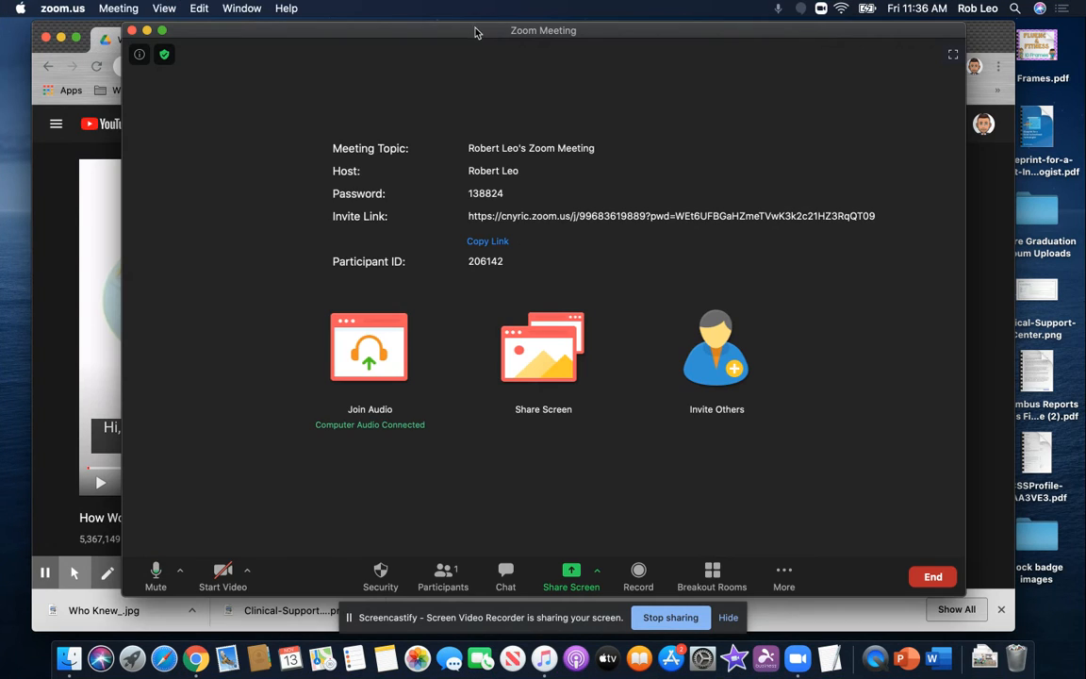
Mute the microphone while Desktop 1 is shared with computer sound
left_click(154, 575)
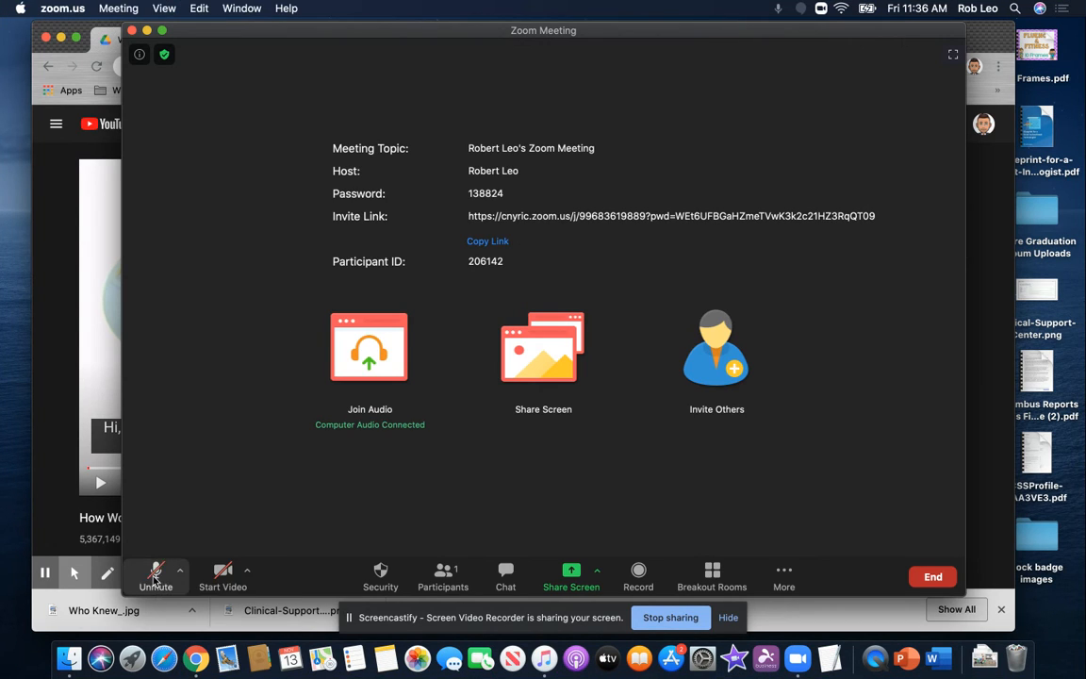